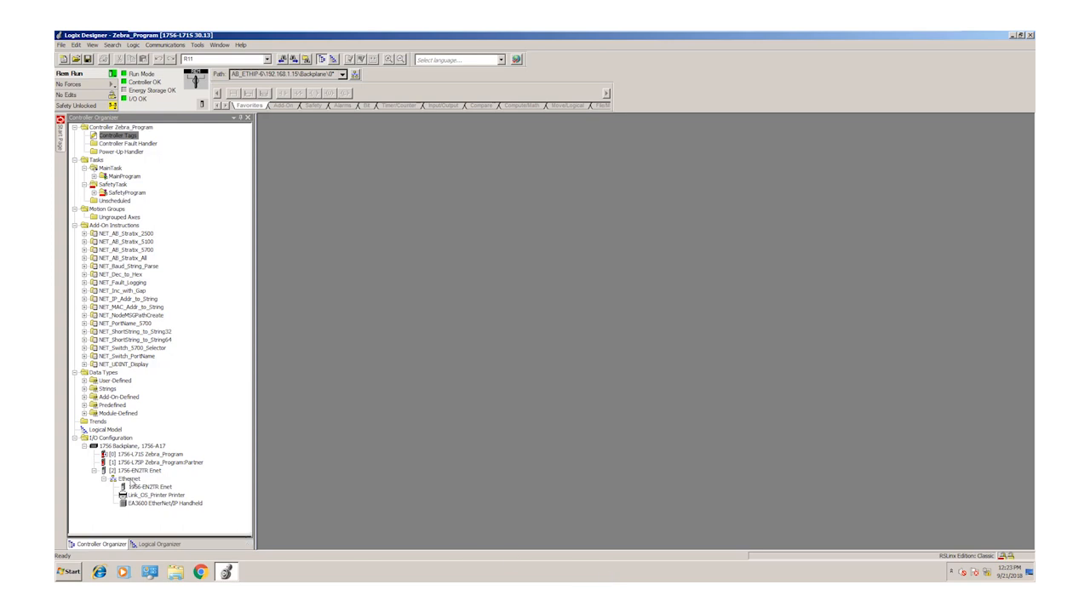
# Step: Under Ethernet, filter the module catalog to Zebra Technologies and select the Link-OS Printer
pyautogui.click(132, 477)
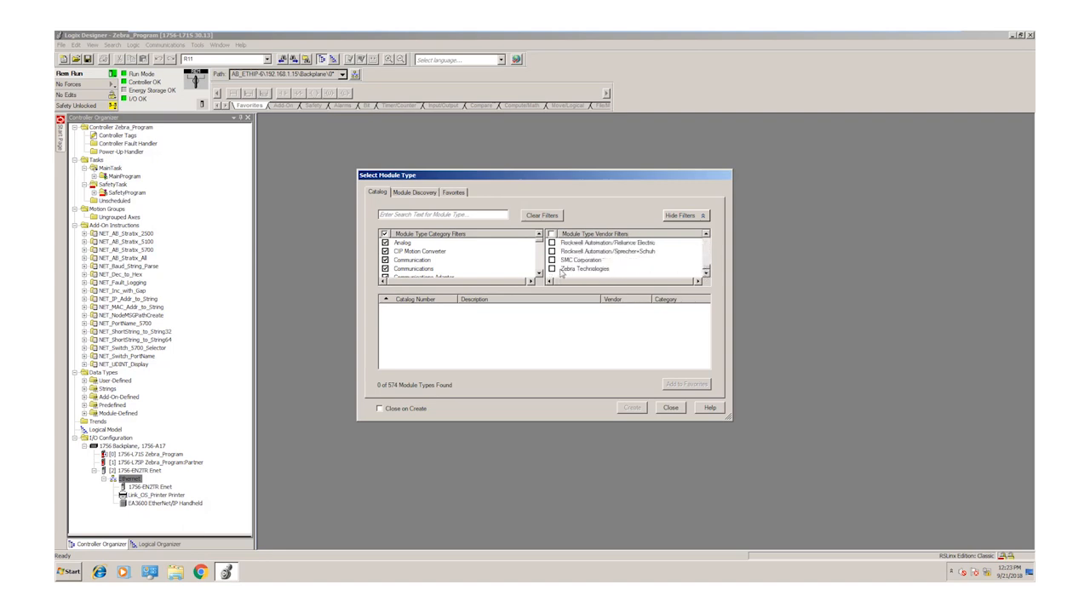
pyautogui.click(551, 269)
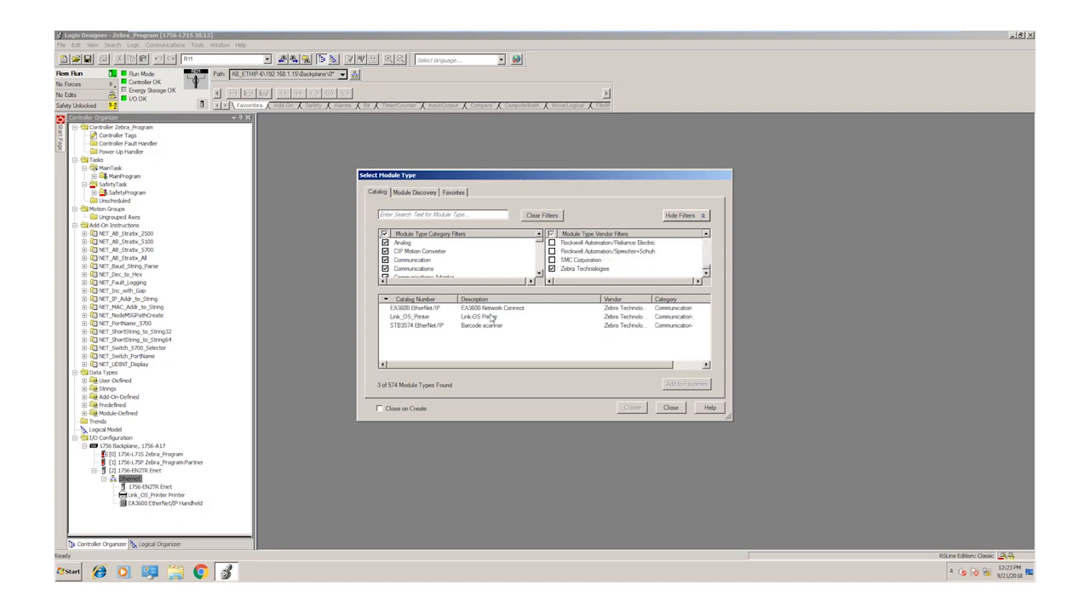
pyautogui.click(479, 317)
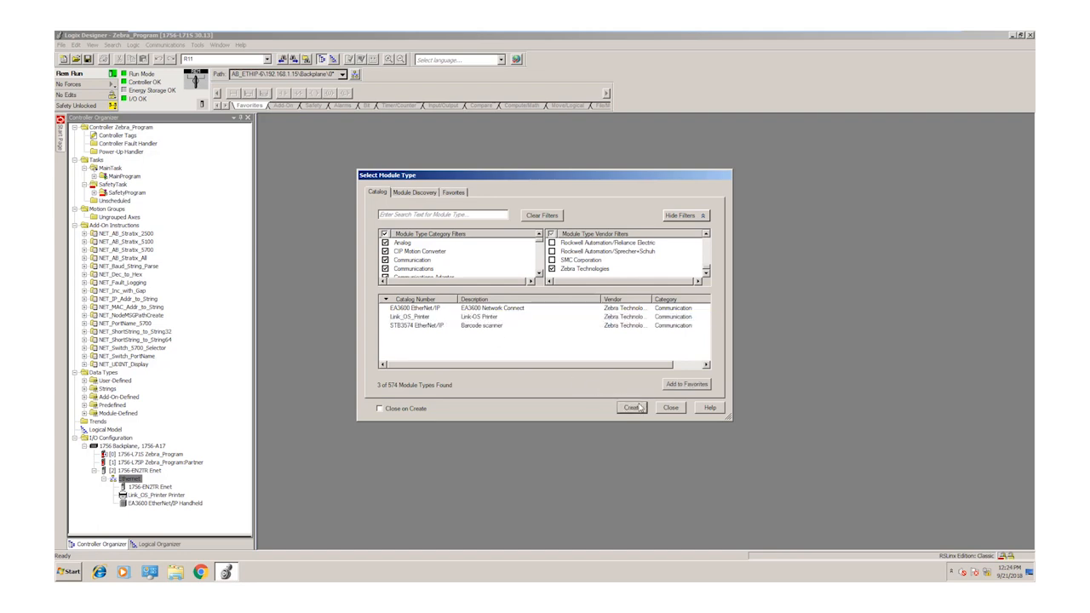
# Step: Name the new module 'Printer' with a private network address, then cancel without adding it
pyautogui.click(631, 407)
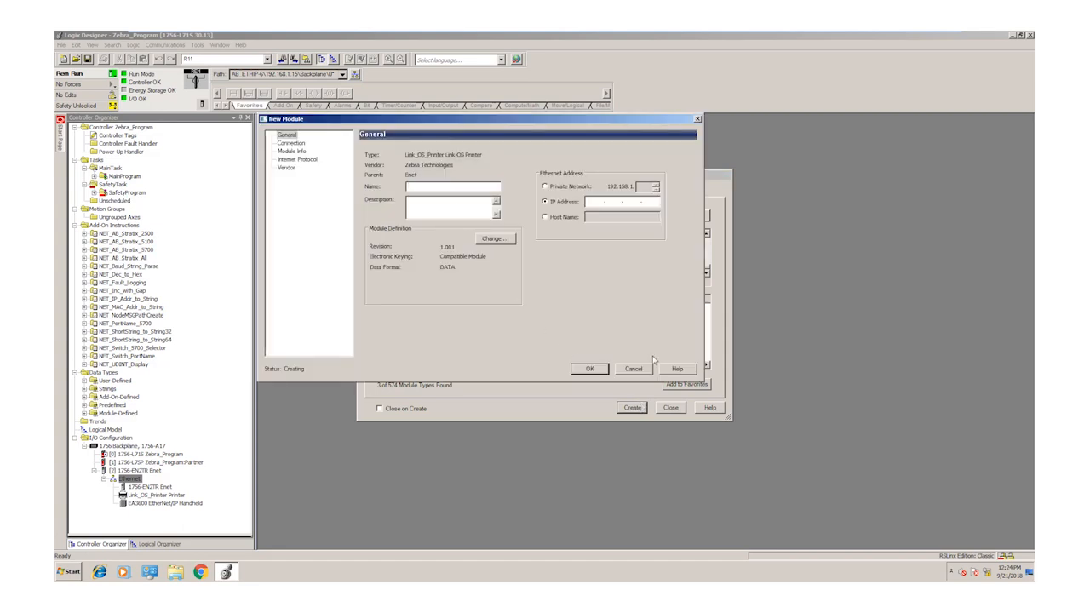
pyautogui.write('Printer')
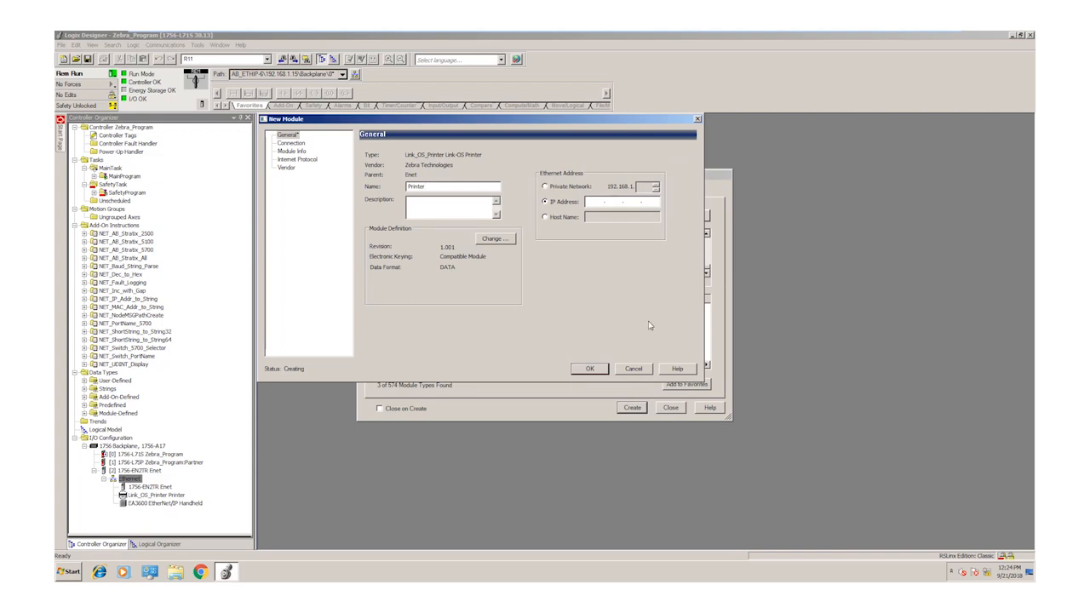
pyautogui.click(546, 185)
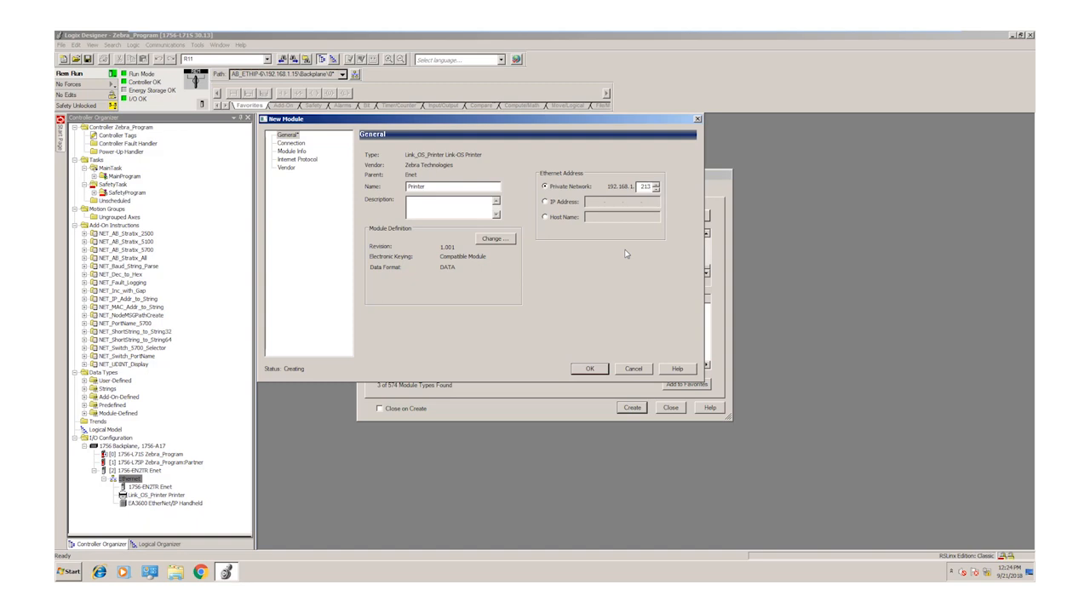
pyautogui.moveTo(605, 349)
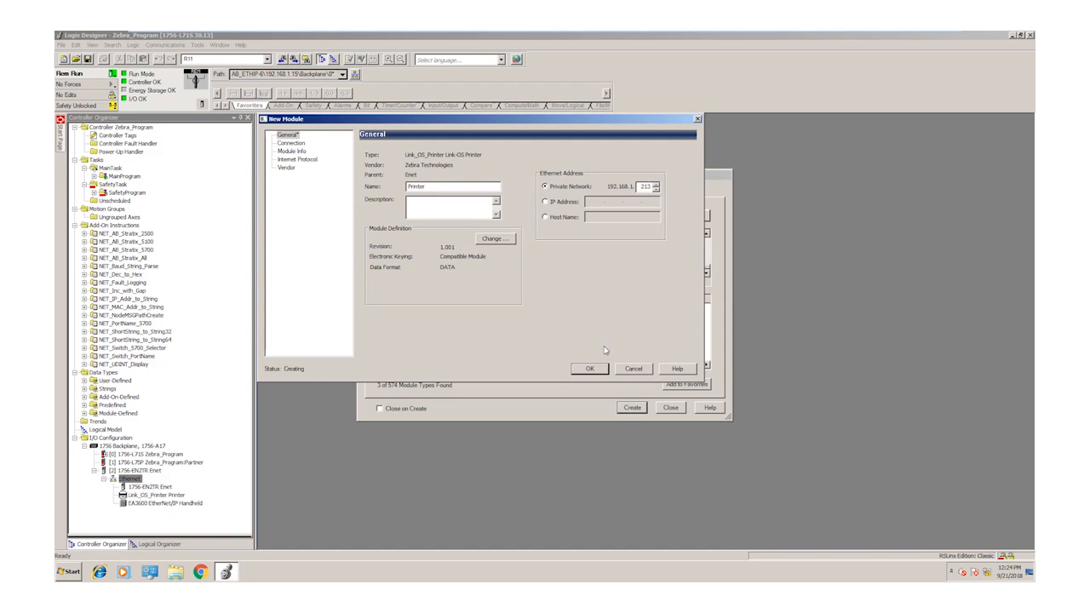
pyautogui.moveTo(628, 377)
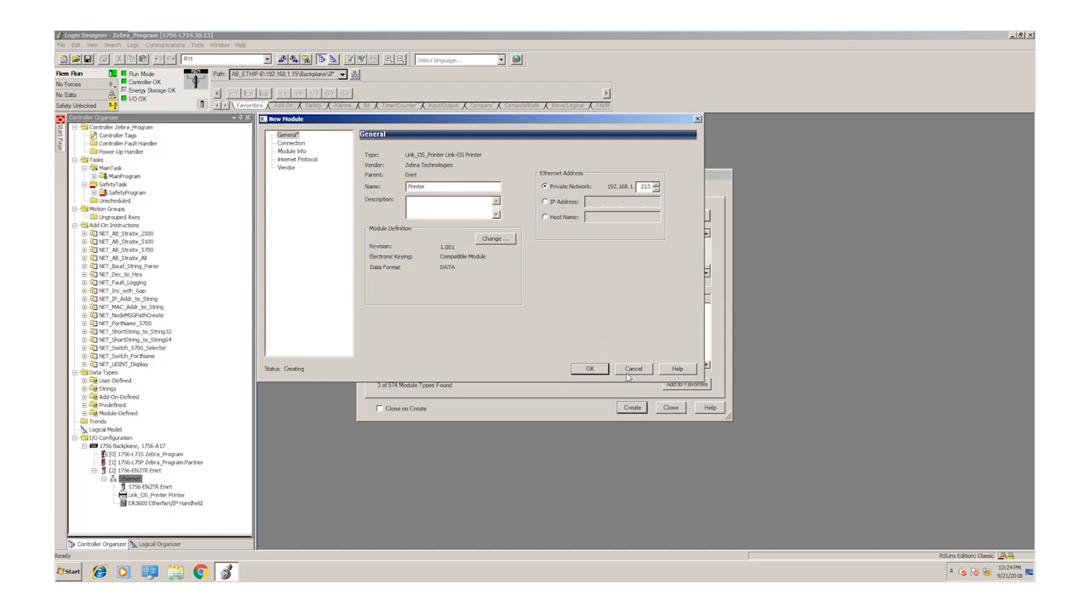
pyautogui.click(633, 368)
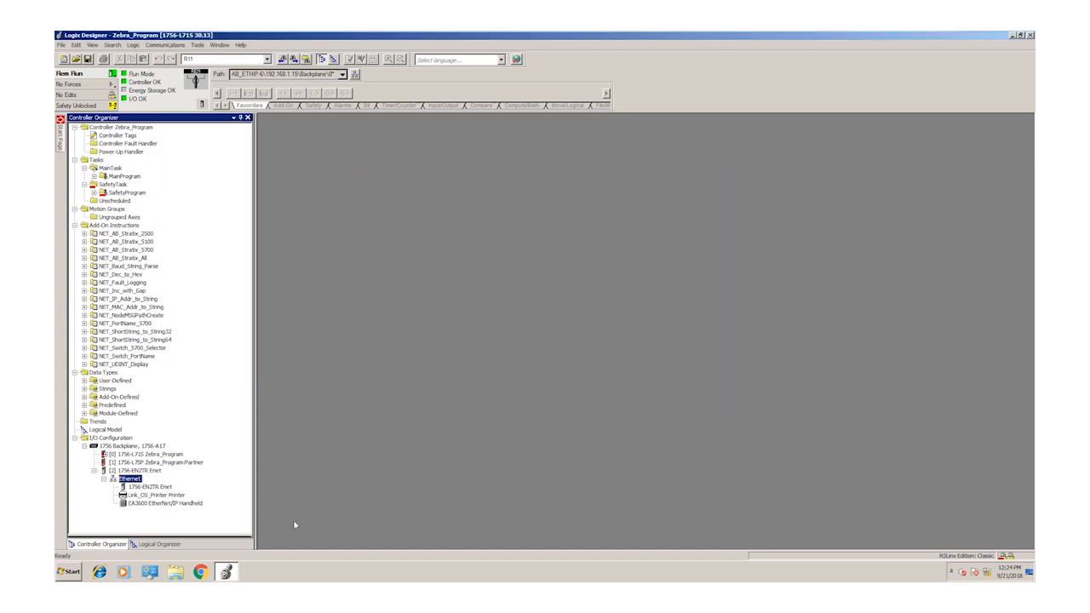
# Step: Review the Link_OS_Printer module's Connection and Module Info pages, then cancel unchanged
pyautogui.click(157, 495)
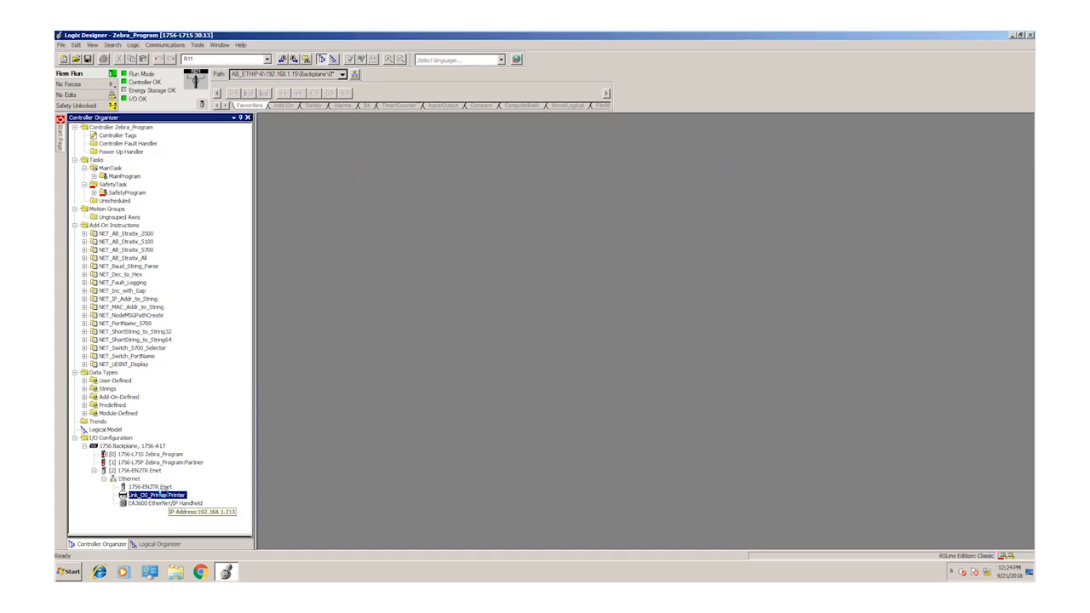
pyautogui.doubleClick(157, 494)
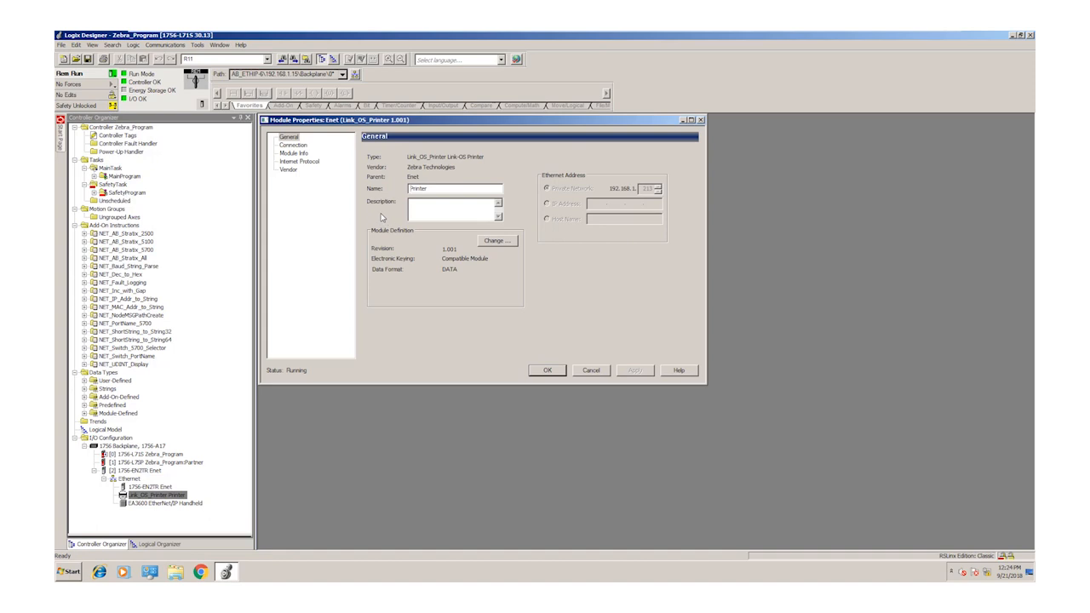
pyautogui.moveTo(347, 181)
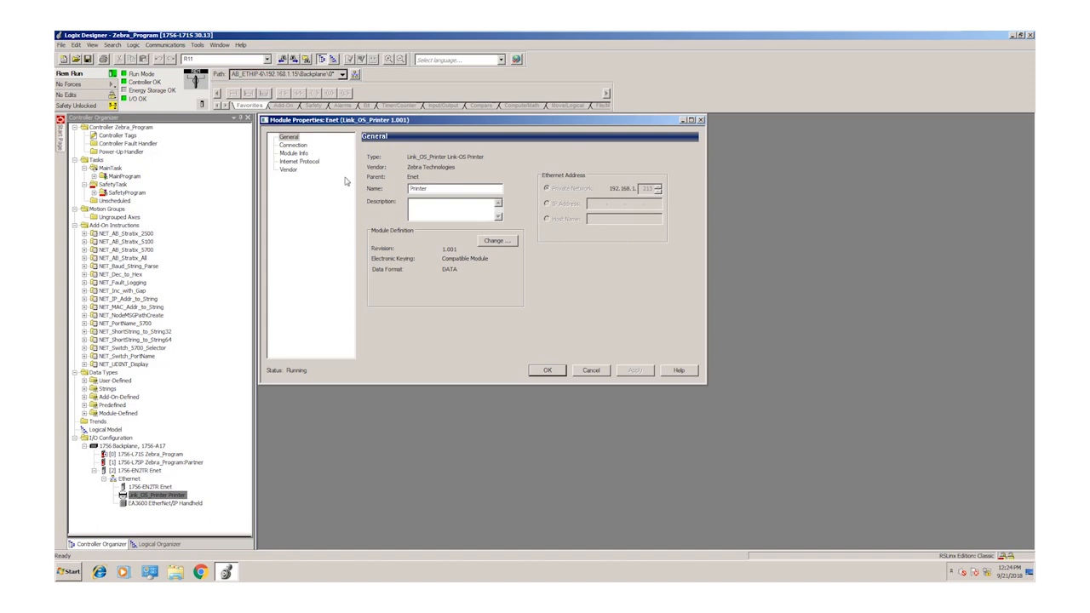
pyautogui.click(293, 145)
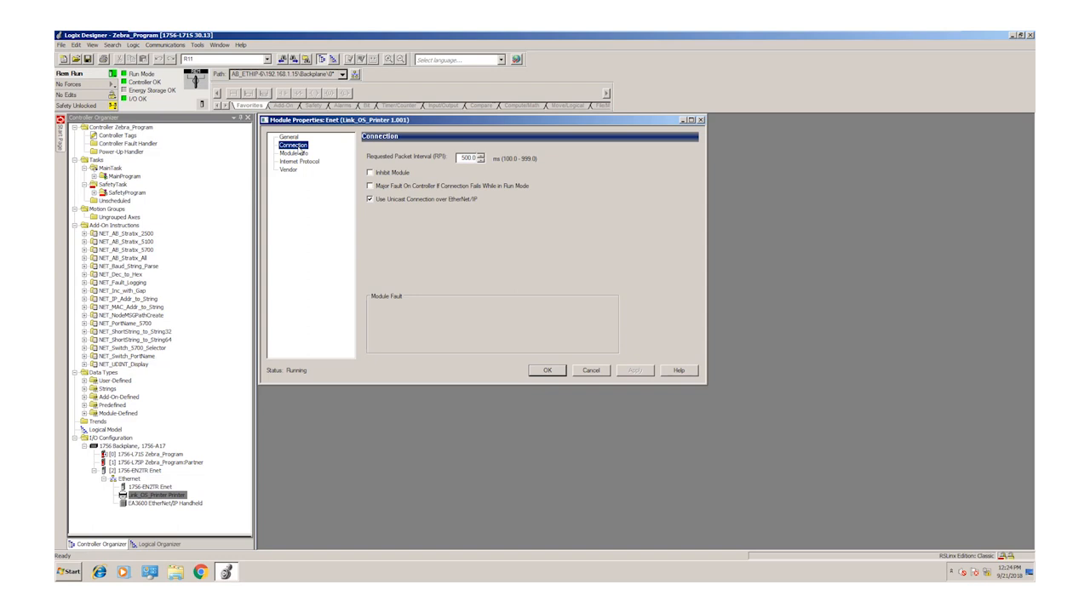
pyautogui.moveTo(298, 162)
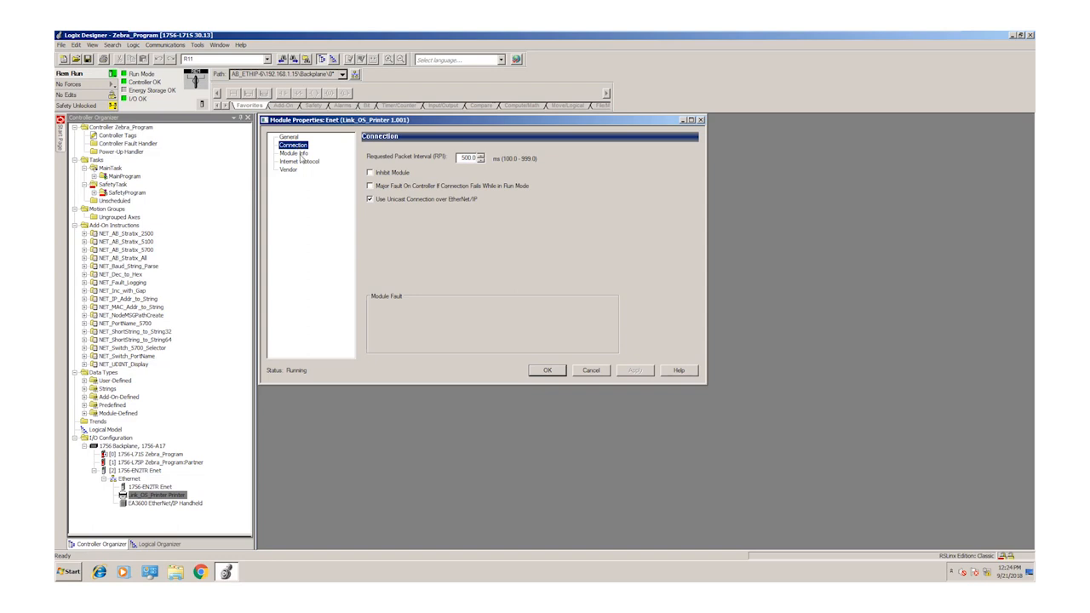
pyautogui.click(295, 153)
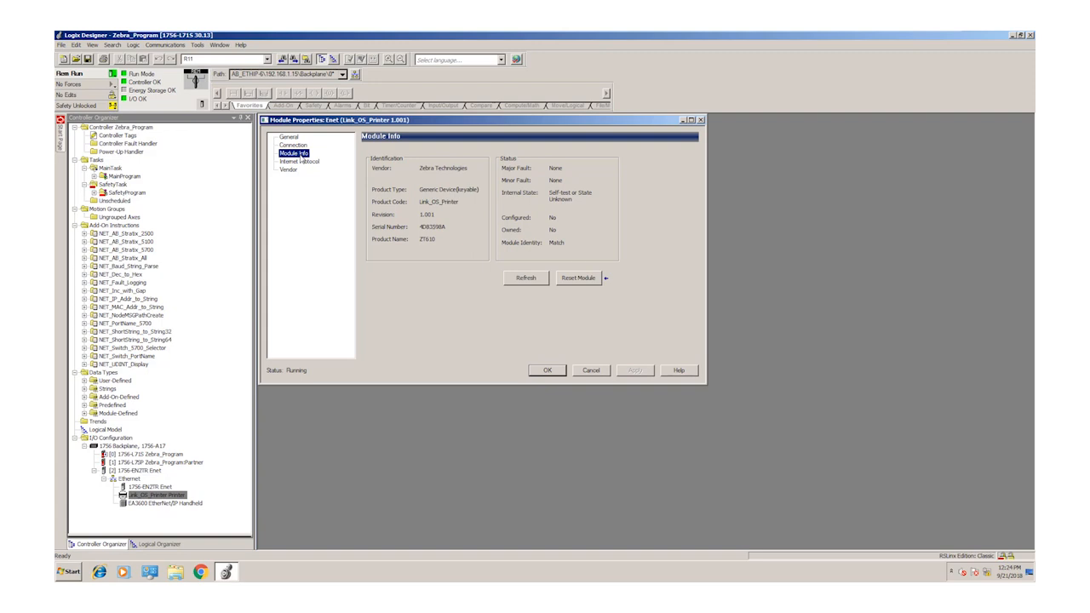
pyautogui.moveTo(561, 343)
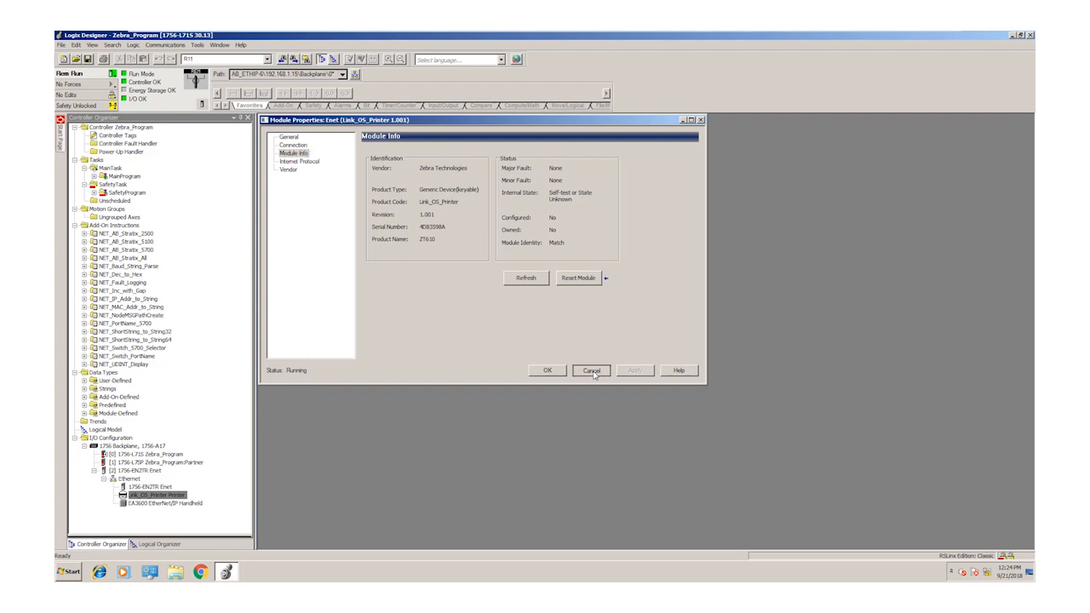
pyautogui.click(591, 370)
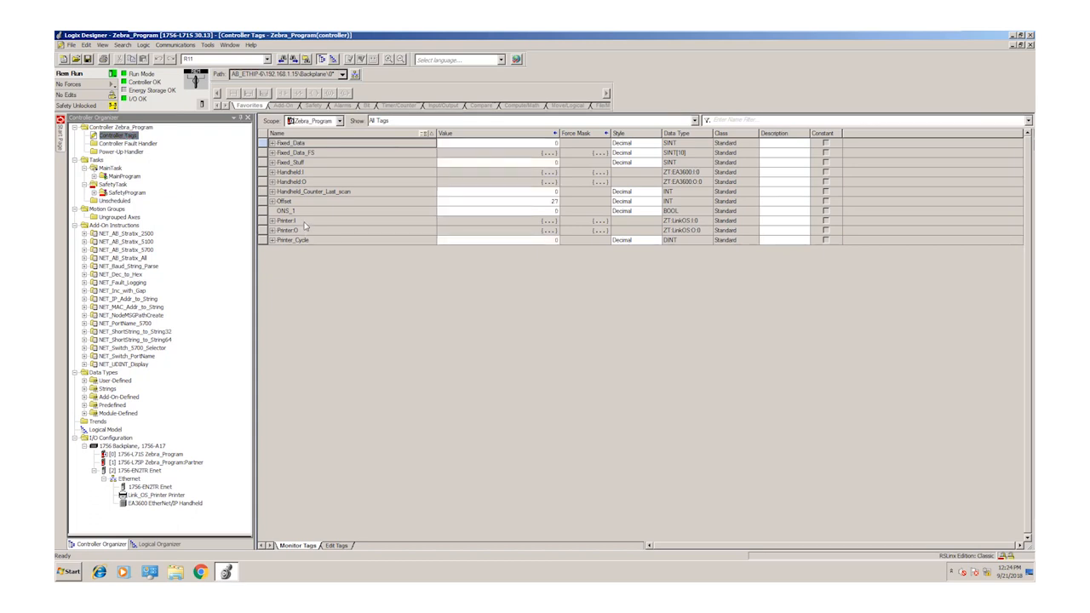
# Step: Expand Printer:I and Printer:O to show member fields including RawParserData
pyautogui.click(272, 221)
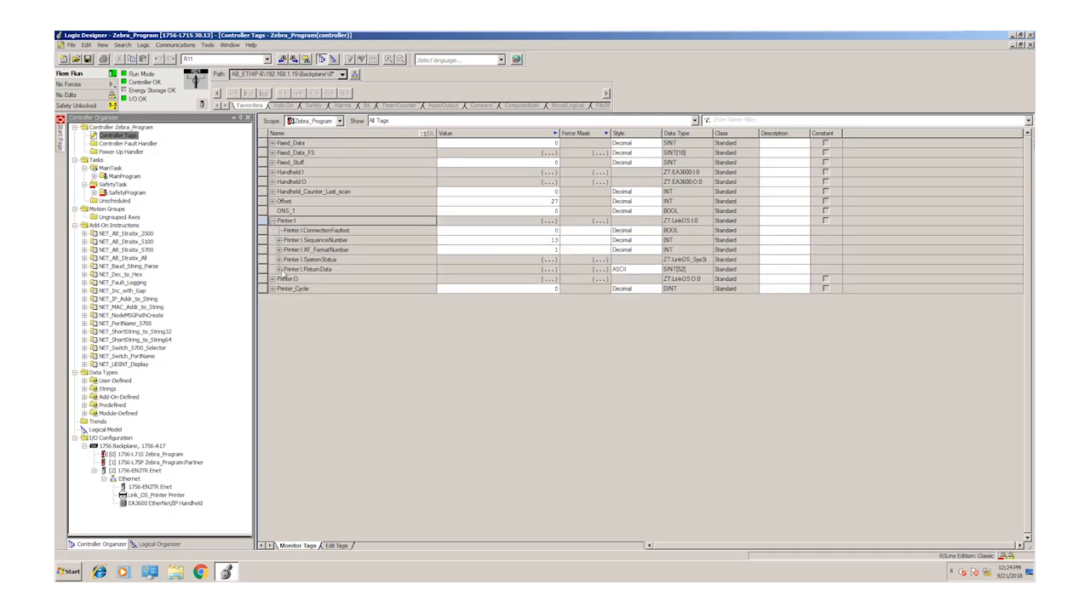
pyautogui.click(272, 278)
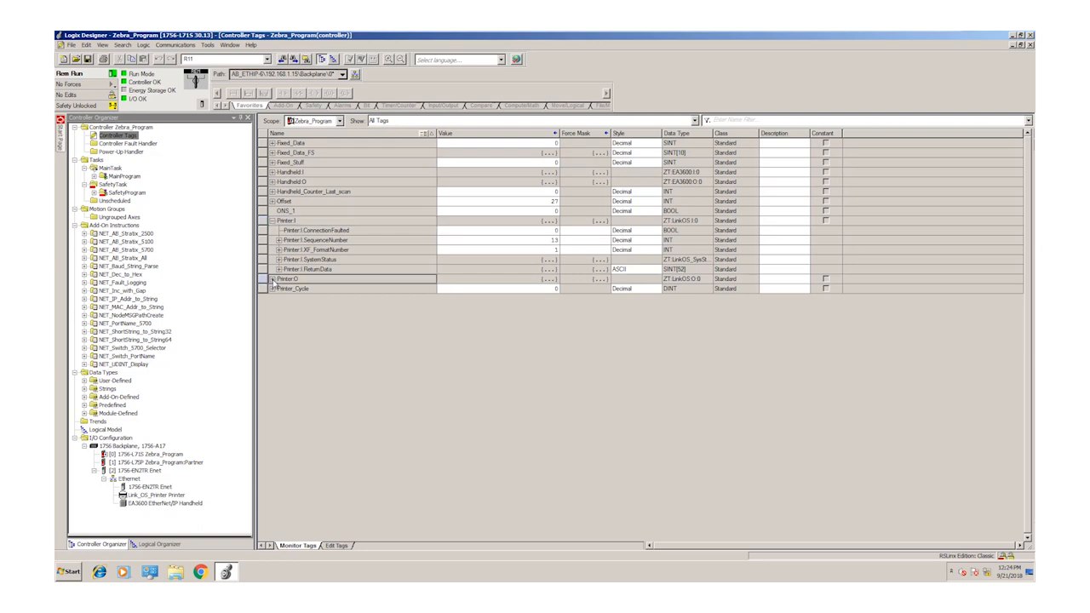
pyautogui.click(272, 279)
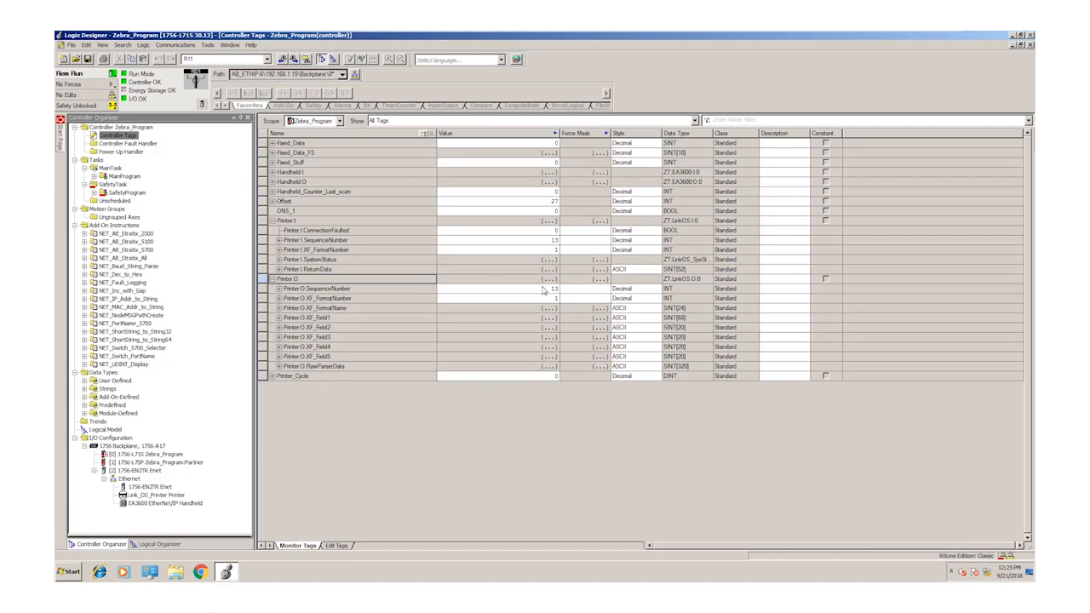
pyautogui.moveTo(327, 375)
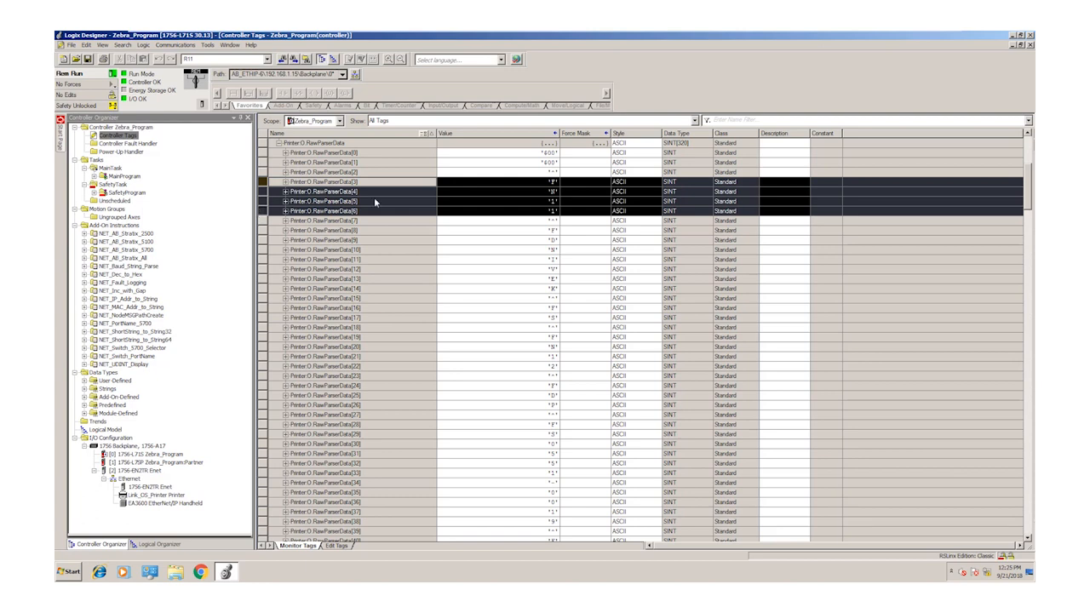
pyautogui.moveTo(467, 193)
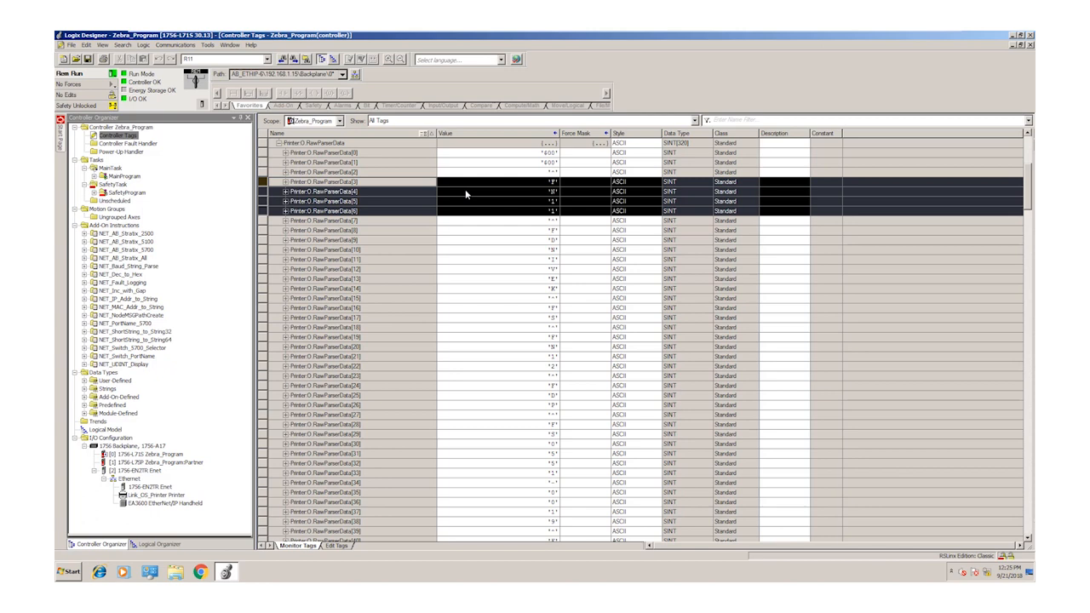
pyautogui.moveTo(447, 233)
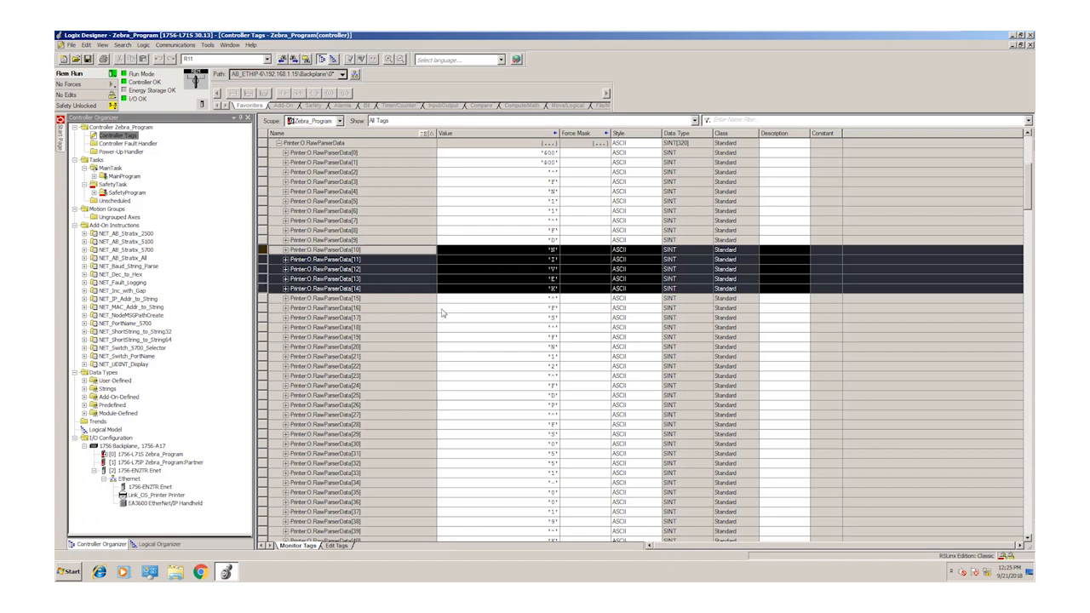
pyautogui.moveTo(533, 325)
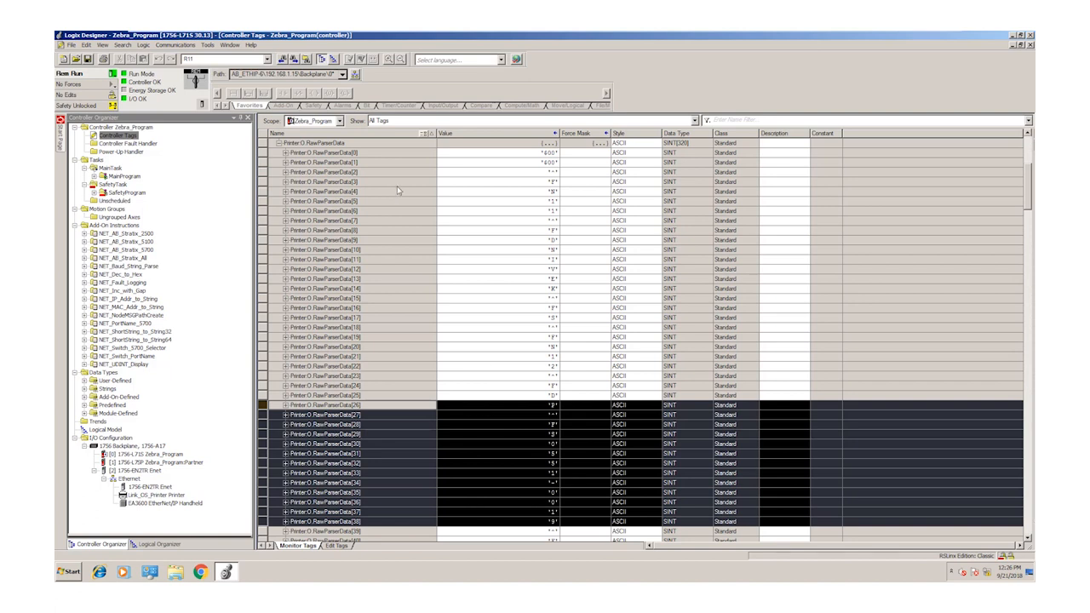
pyautogui.moveTo(481, 173)
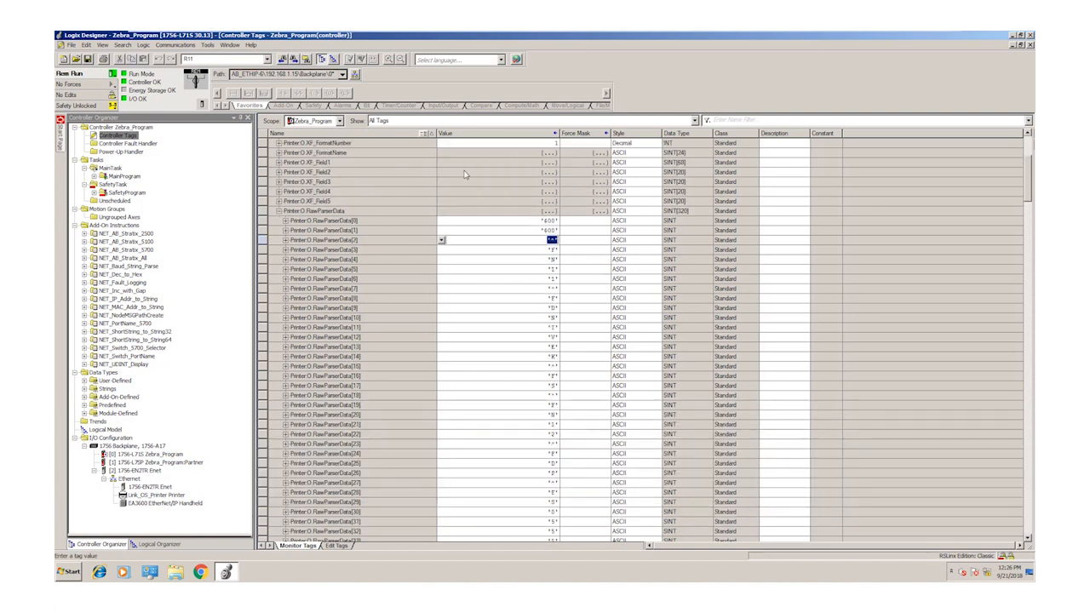
pyautogui.scroll(3)
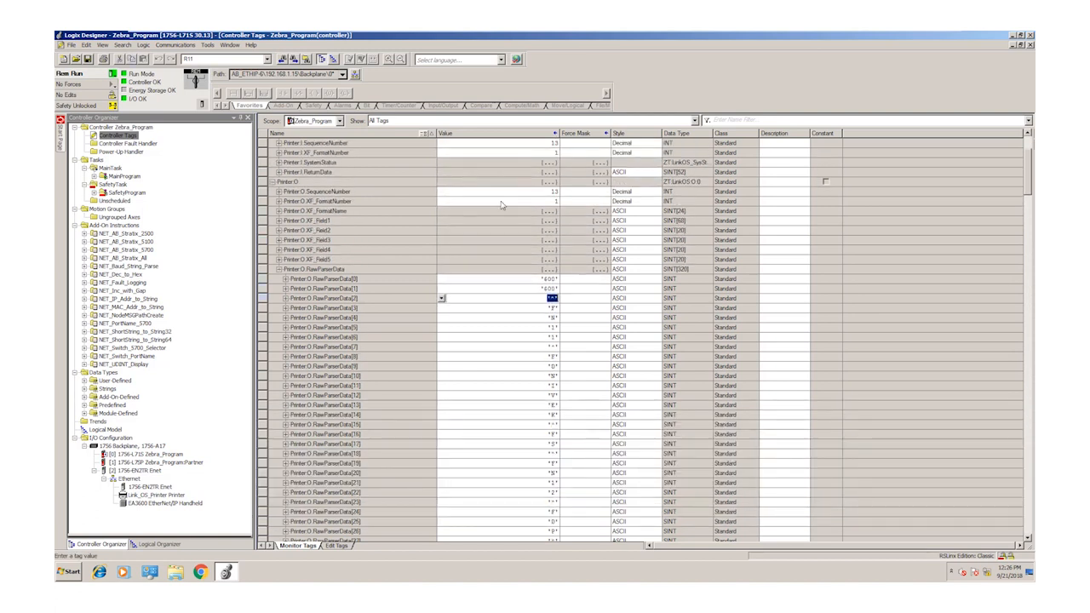
pyautogui.moveTo(562, 196)
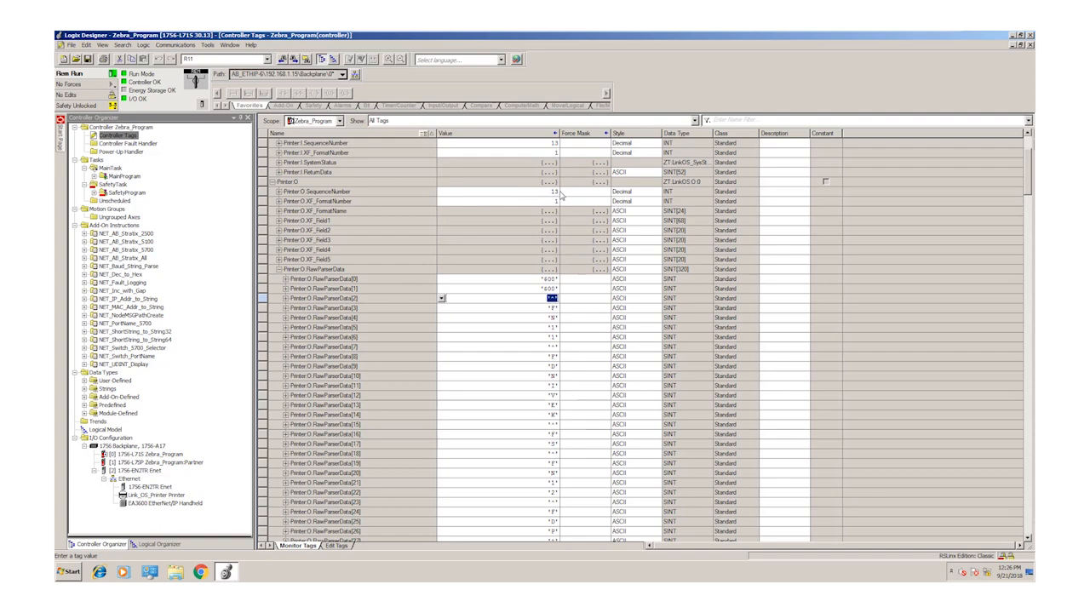